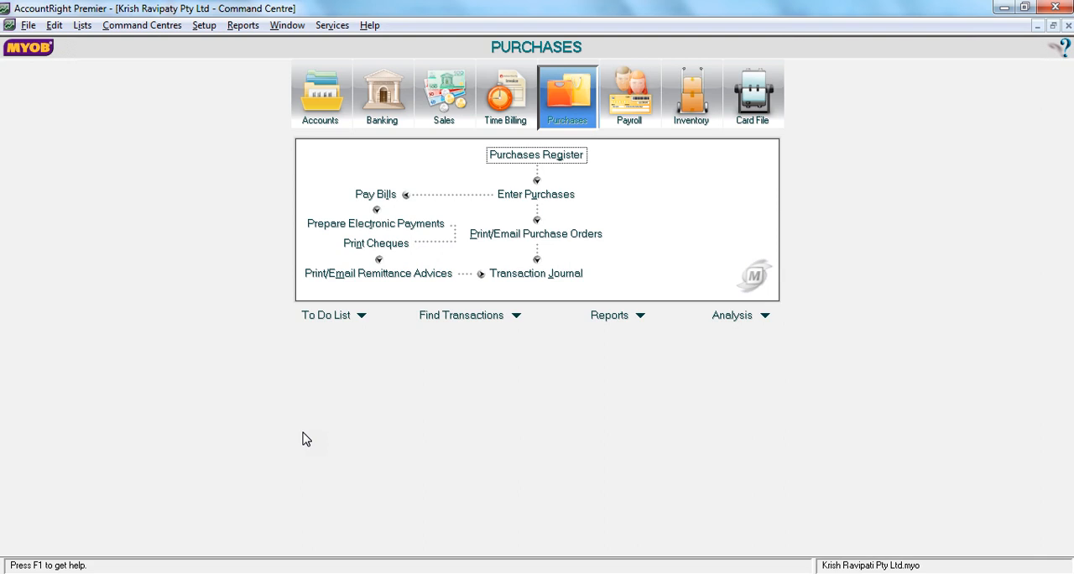
{"action": "mouse_move", "coordinate": [693, 206]}
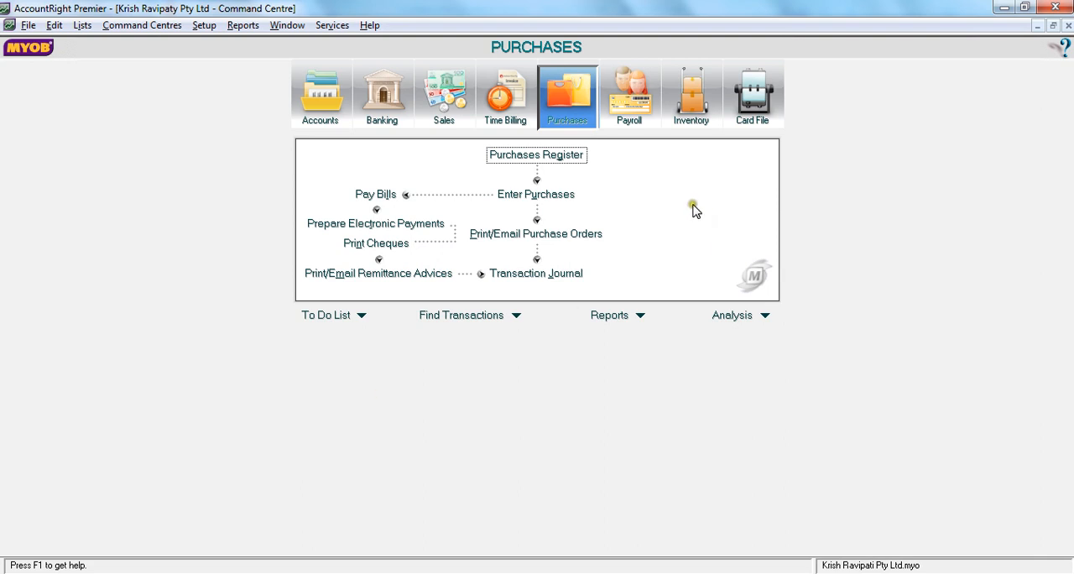
{"action": "mouse_move", "coordinate": [695, 210]}
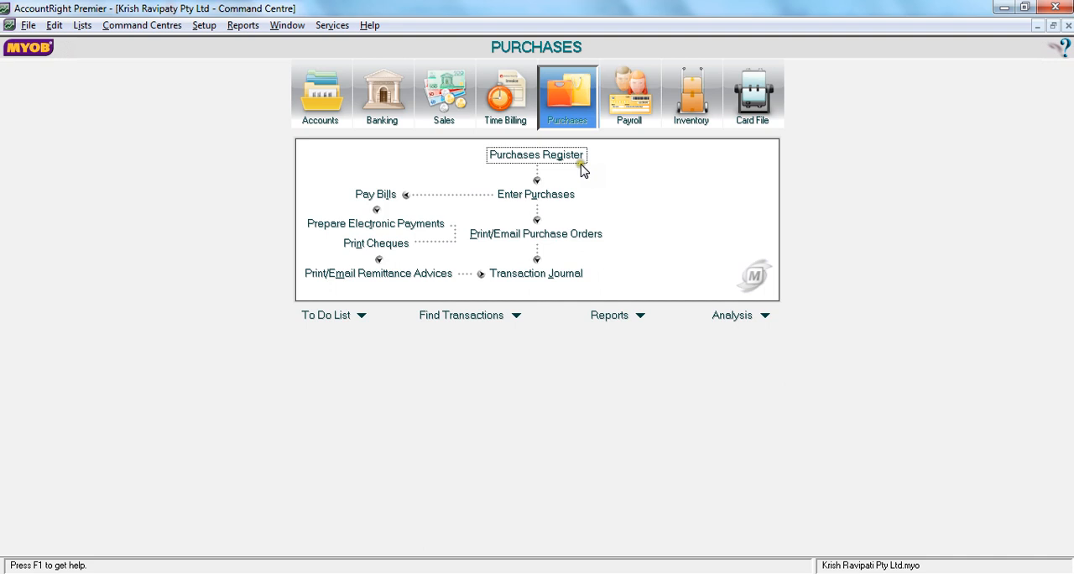
{"action": "mouse_move", "coordinate": [610, 174]}
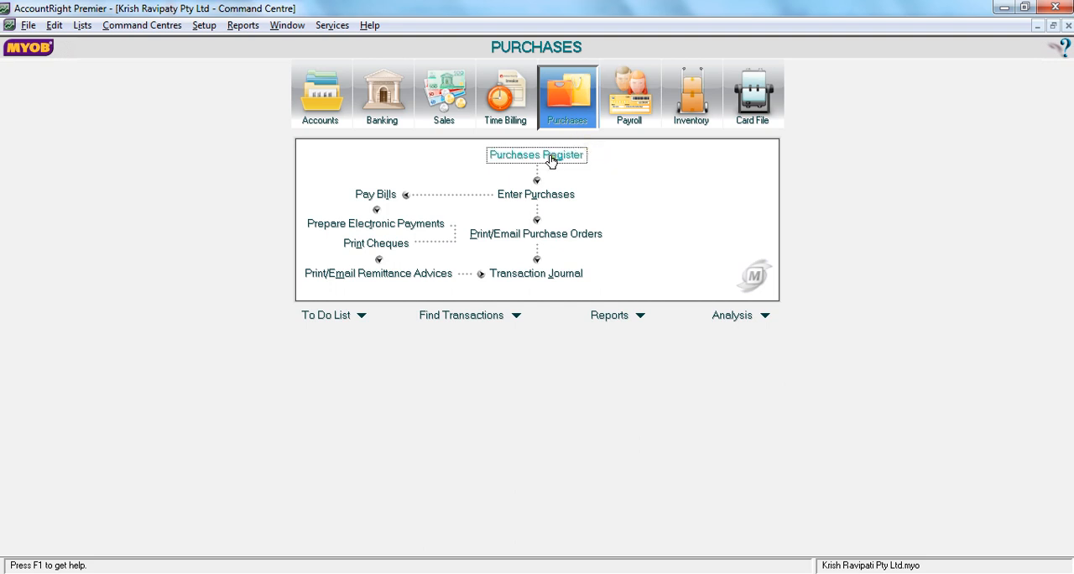
Find Coles Supermarket in the Purchases Register and open its quote Coles1 for 100 pens.
{"action": "left_click", "coordinate": [536, 154]}
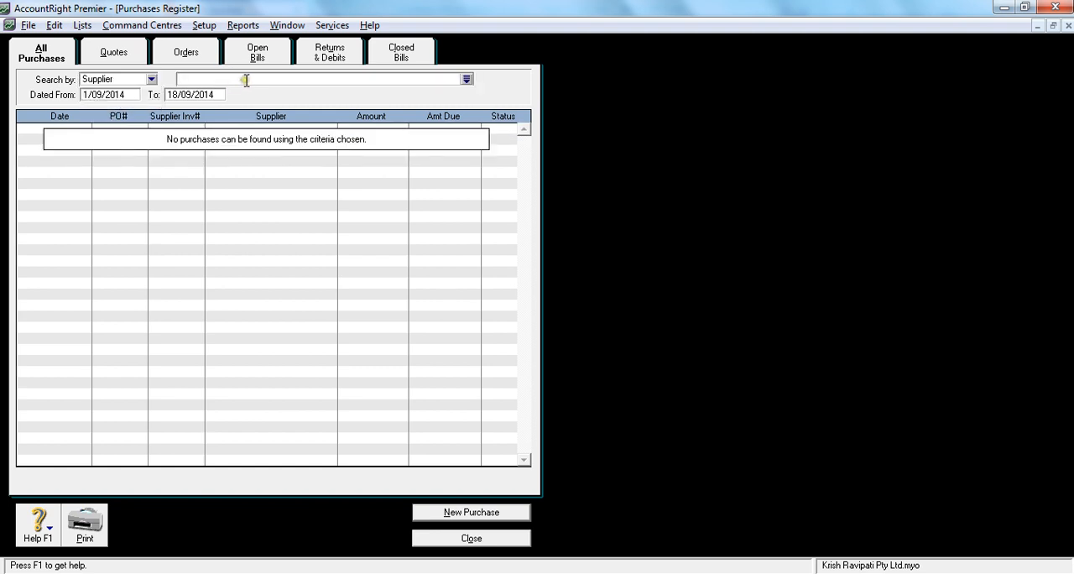
{"action": "type", "text": "Coles Supermarket"}
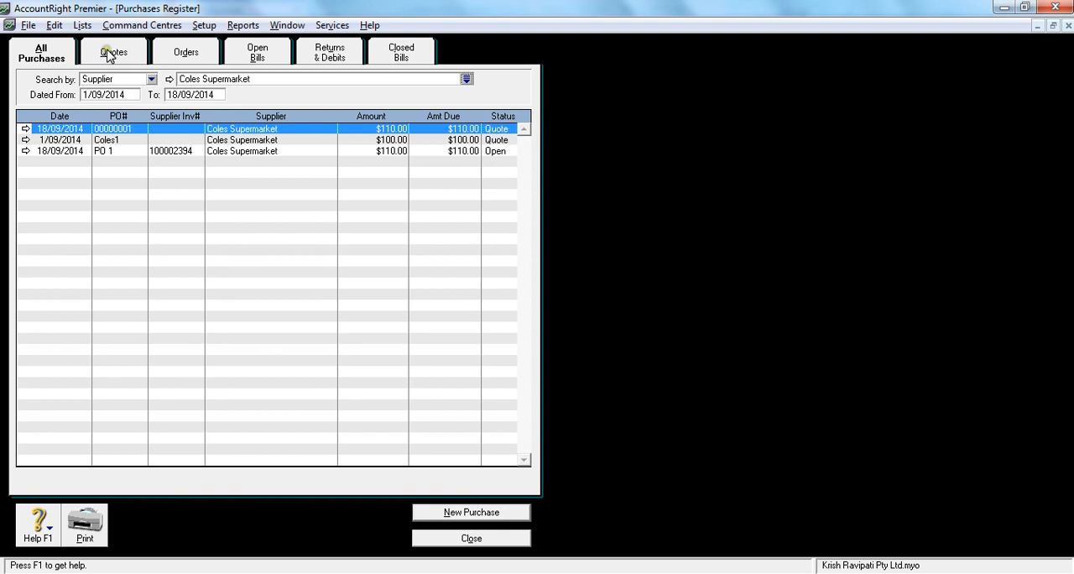
{"action": "left_click", "coordinate": [113, 52]}
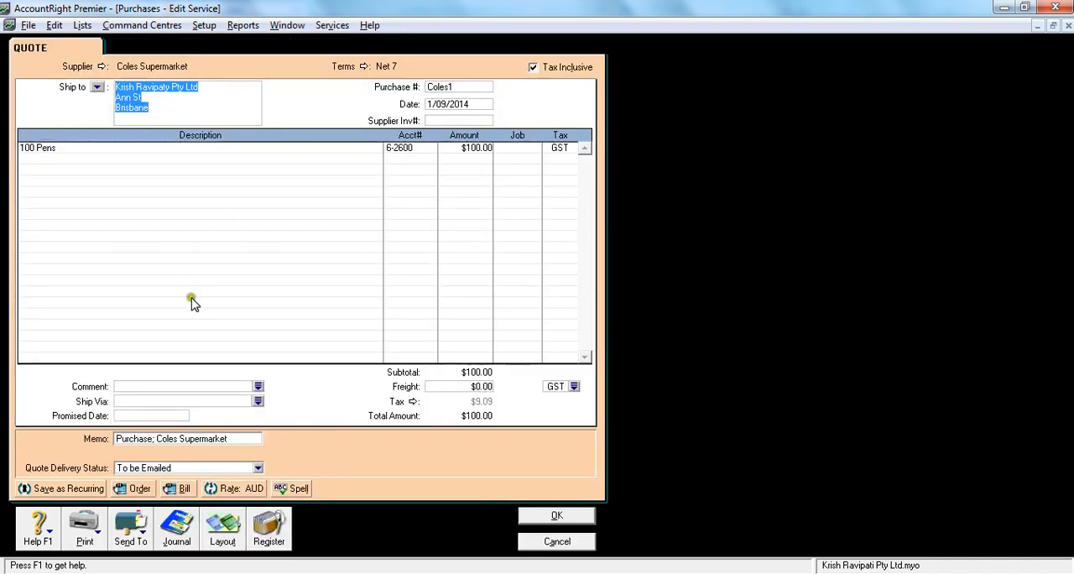
{"action": "mouse_move", "coordinate": [48, 86]}
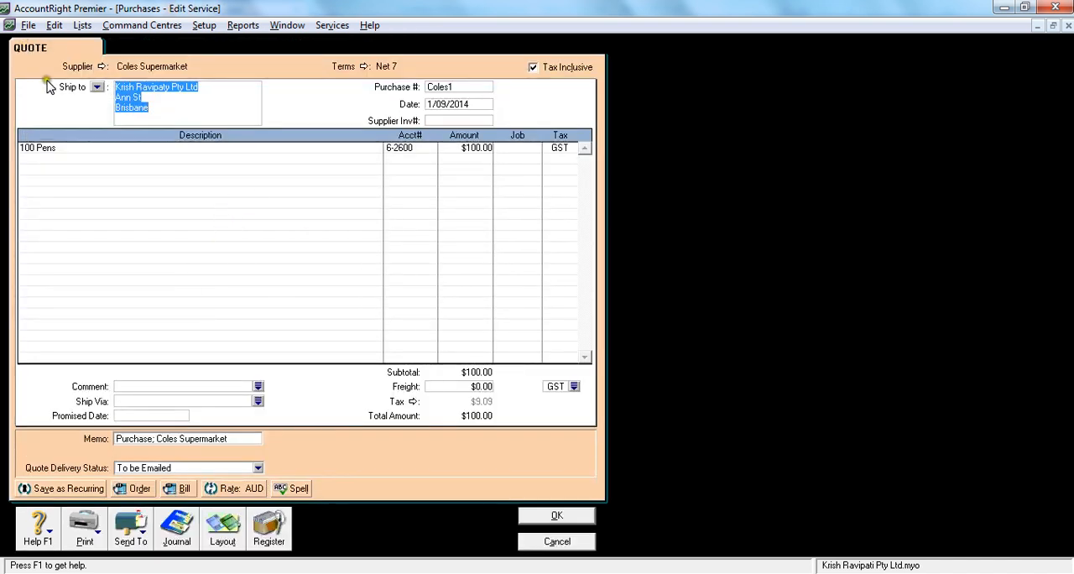
{"action": "mouse_move", "coordinate": [74, 225]}
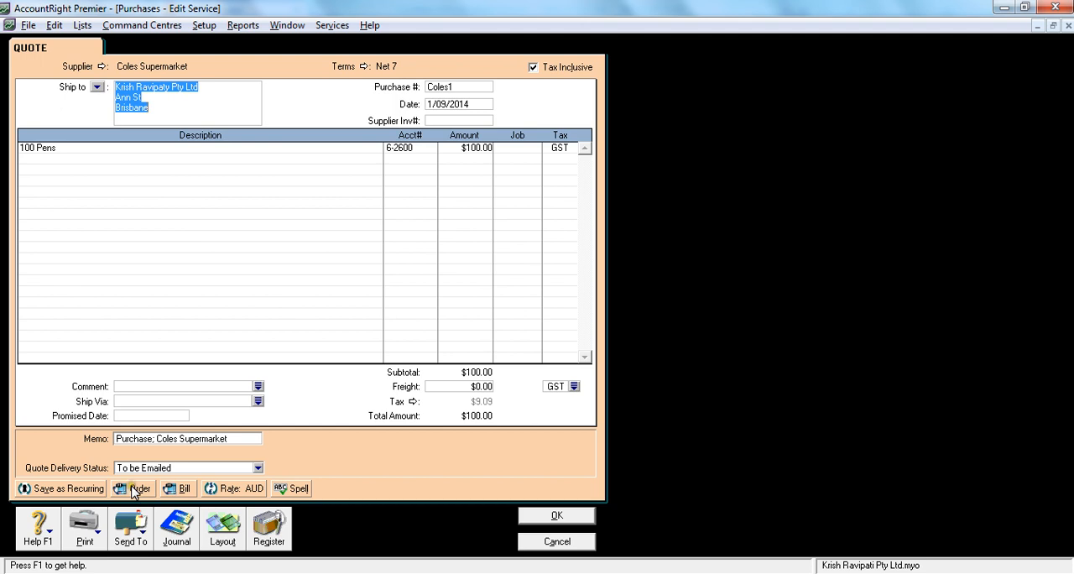
Convert quote Coles1 into a purchase order numbered PO 01 and record it.
{"action": "left_click", "coordinate": [132, 489]}
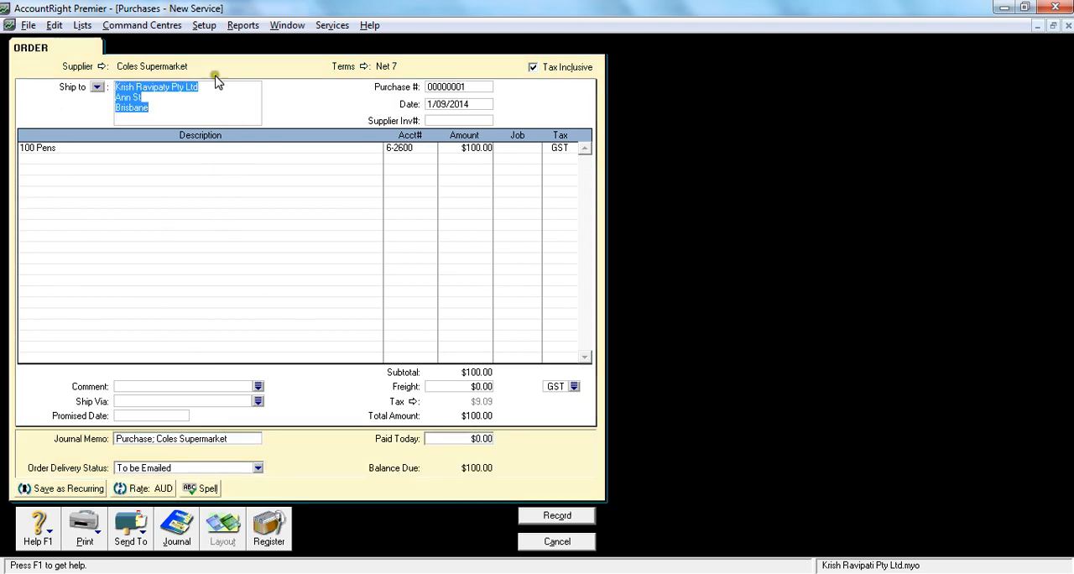
{"action": "mouse_move", "coordinate": [11, 60]}
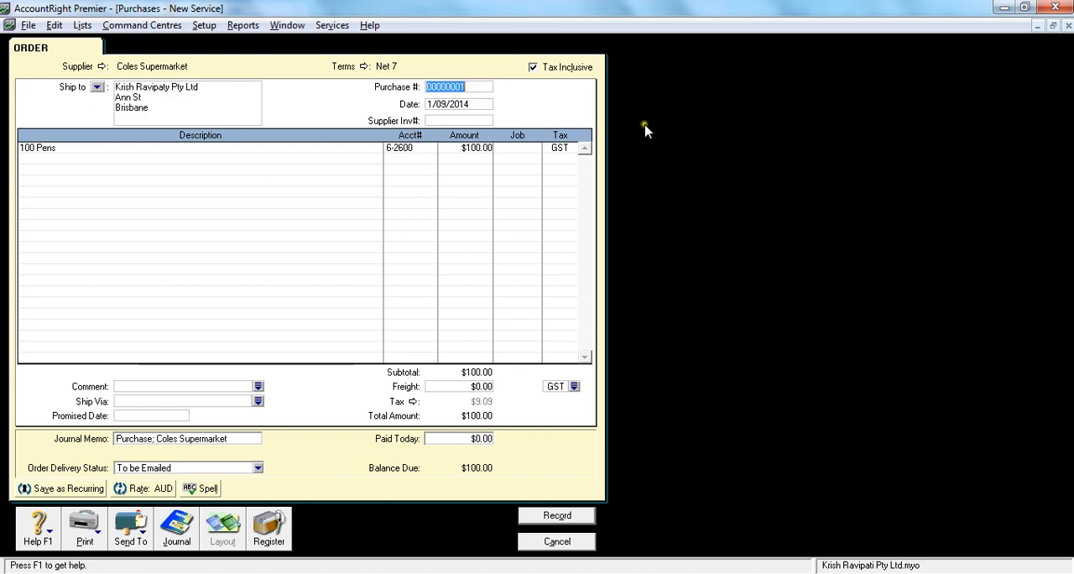
{"action": "type", "text": "PO"}
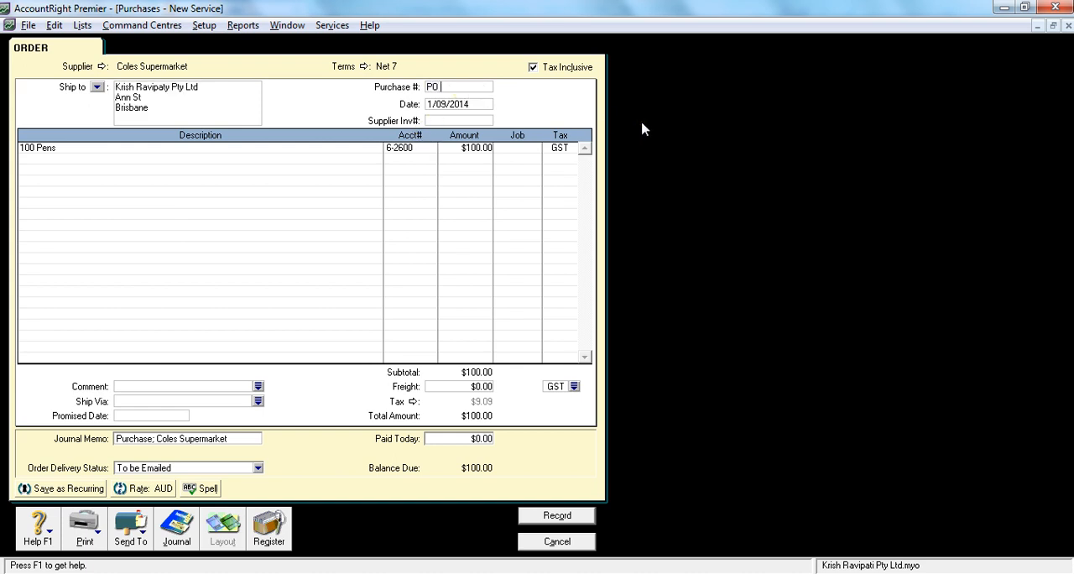
{"action": "type", "text": "01"}
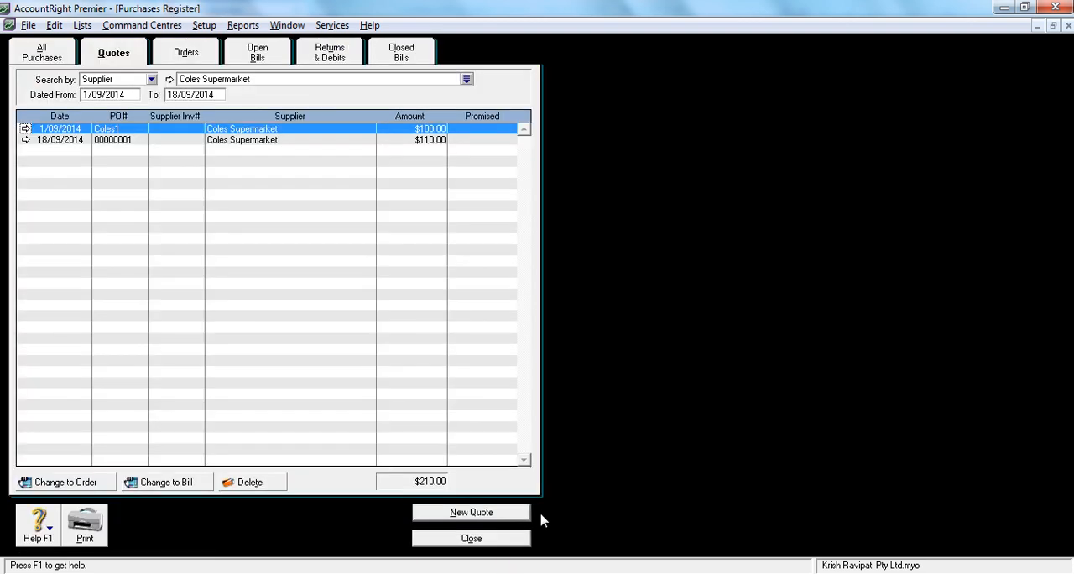
Reopen the Purchases Register for Coles Supermarket and check order PO 01 ($100.00) under Orders.
{"action": "left_click", "coordinate": [471, 538]}
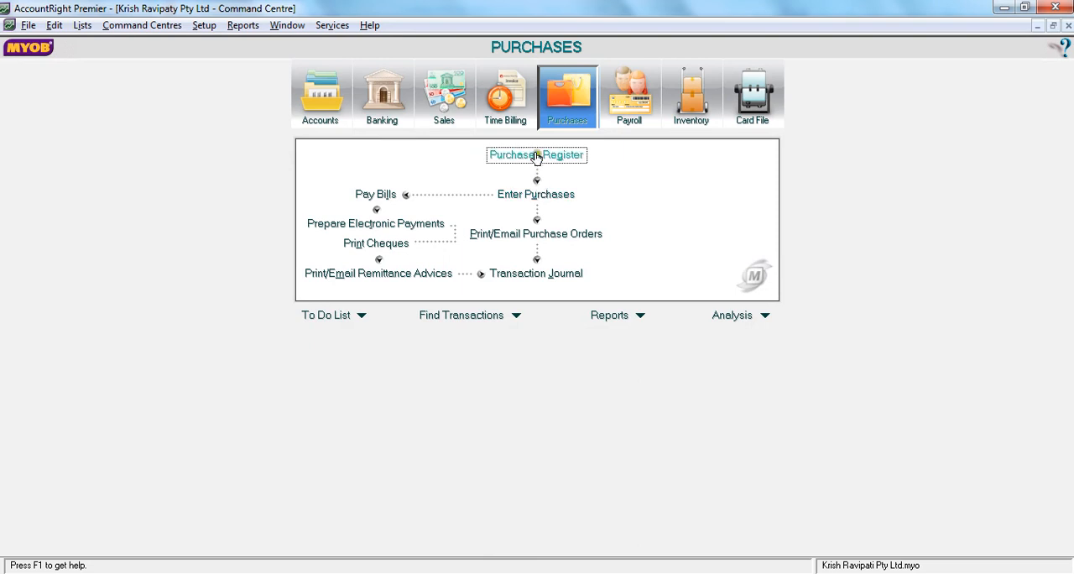
{"action": "left_click", "coordinate": [536, 154]}
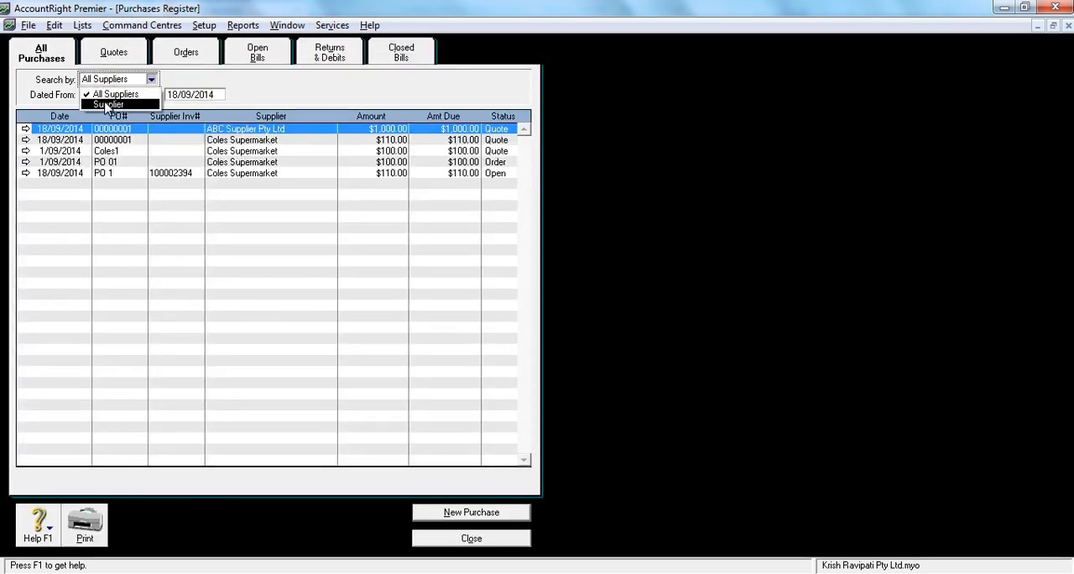
{"action": "left_click", "coordinate": [108, 104]}
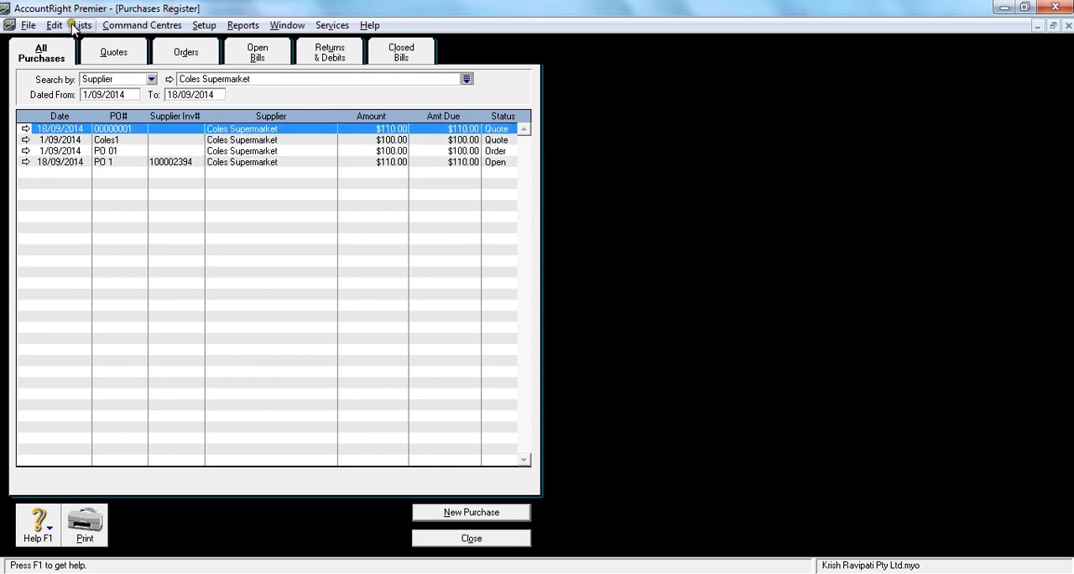
{"action": "left_click", "coordinate": [113, 52]}
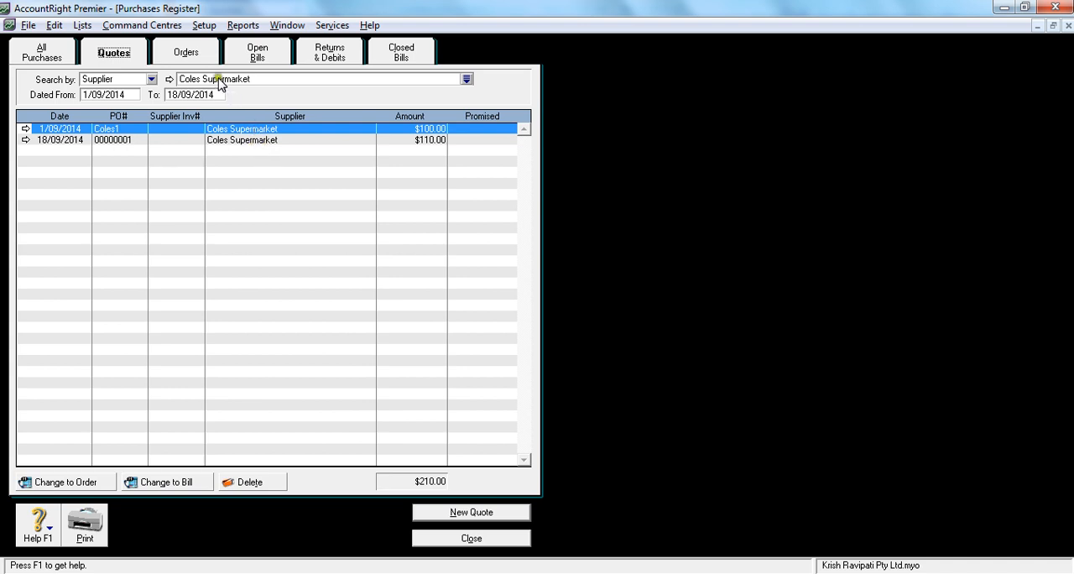
{"action": "left_click", "coordinate": [185, 52]}
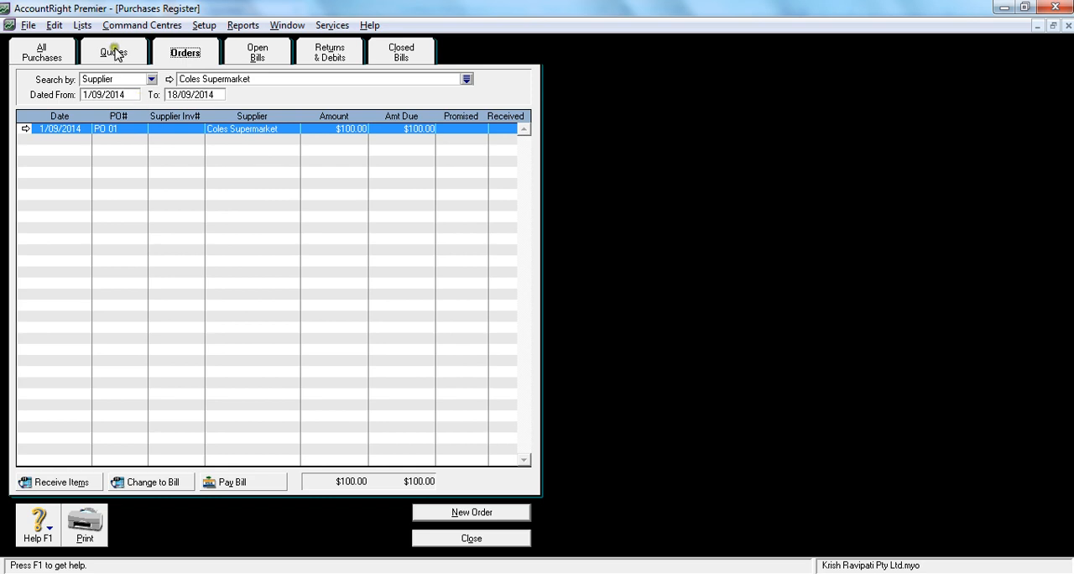
{"action": "left_click", "coordinate": [114, 51]}
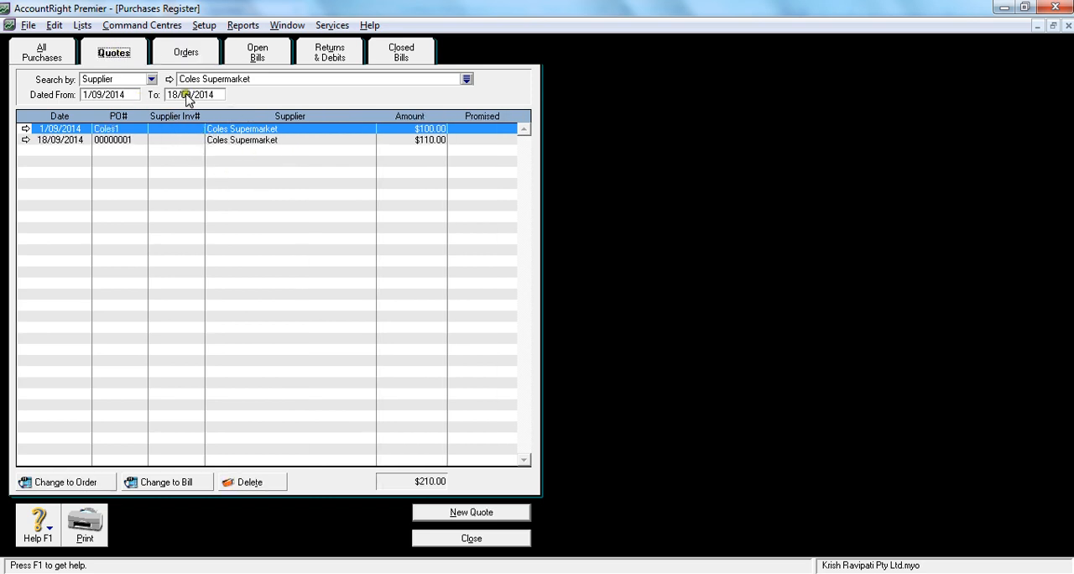
{"action": "left_click", "coordinate": [185, 52]}
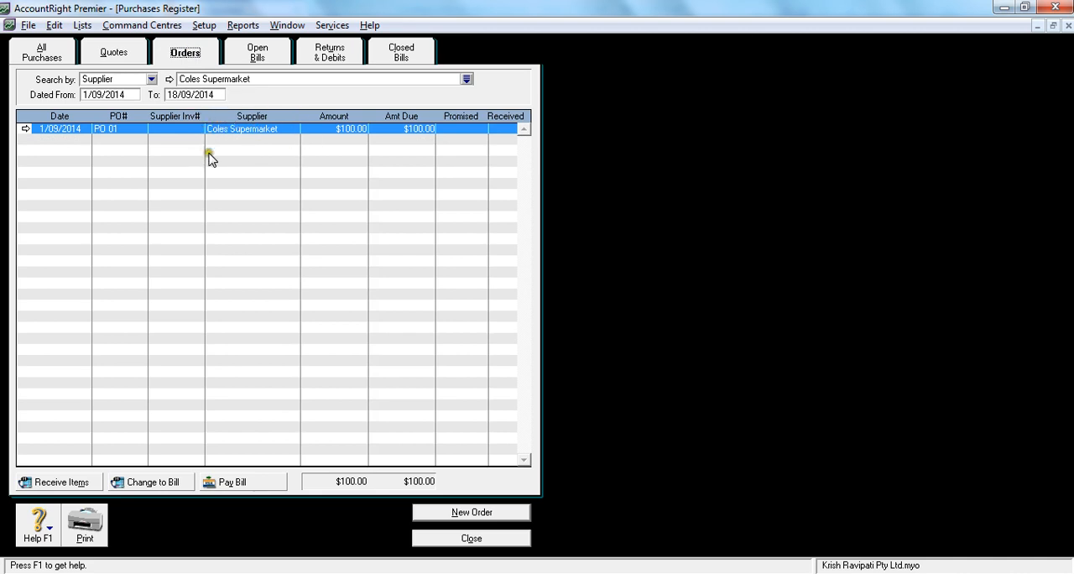
{"action": "mouse_move", "coordinate": [226, 174]}
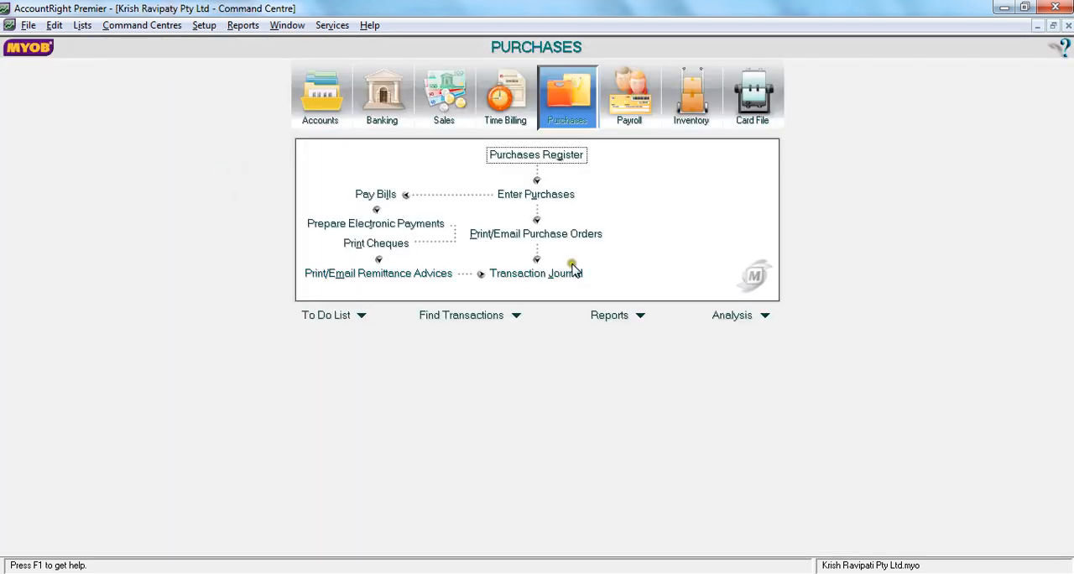
{"action": "mouse_move", "coordinate": [536, 194]}
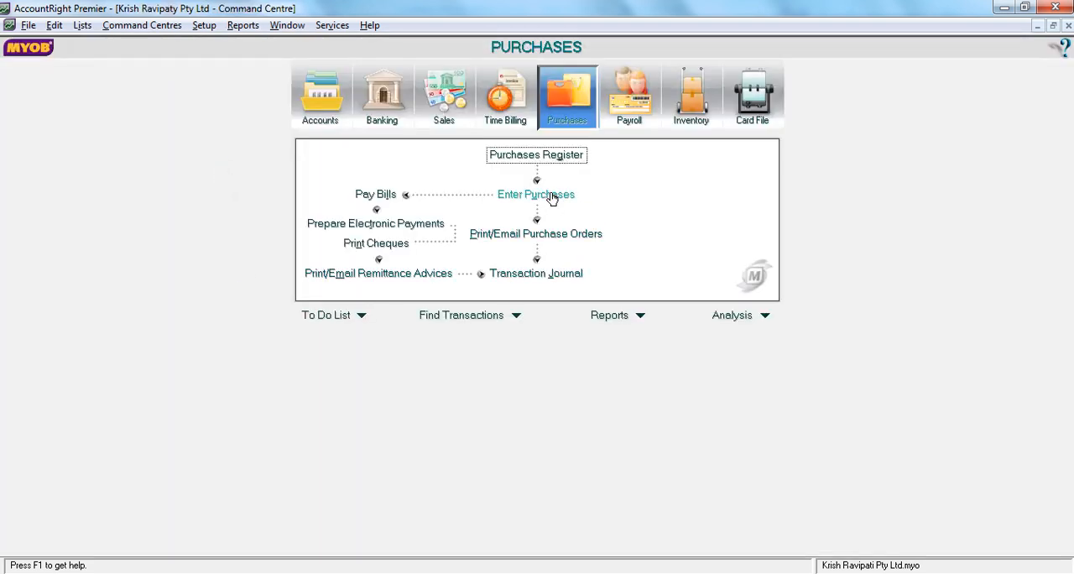
{"action": "mouse_move", "coordinate": [641, 208]}
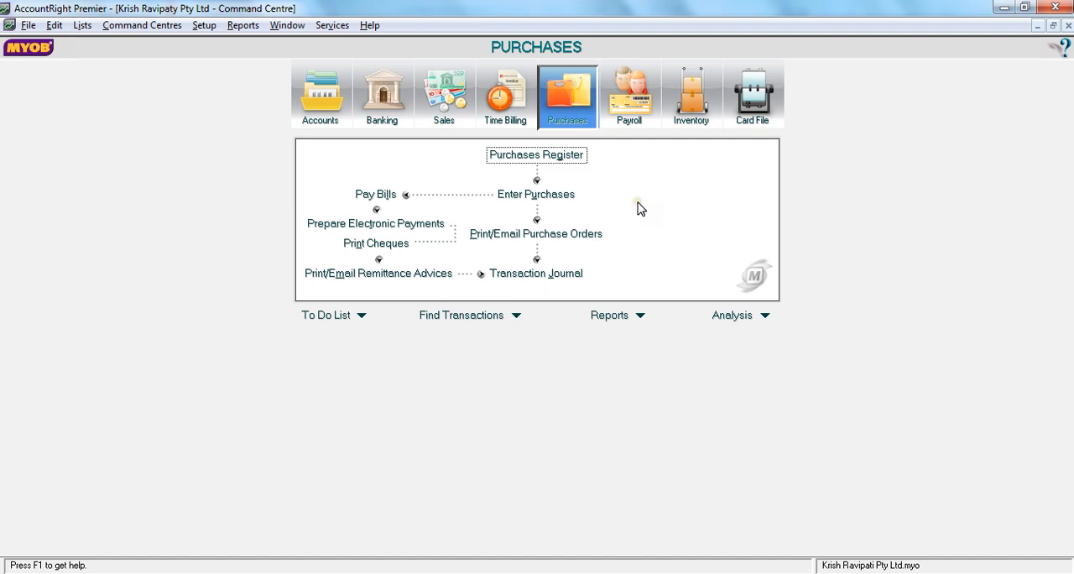
Start a new ORDER-type purchase for Coles Supermarket, numbered 00000002 and dated 1/09/2014.
{"action": "left_click", "coordinate": [535, 194]}
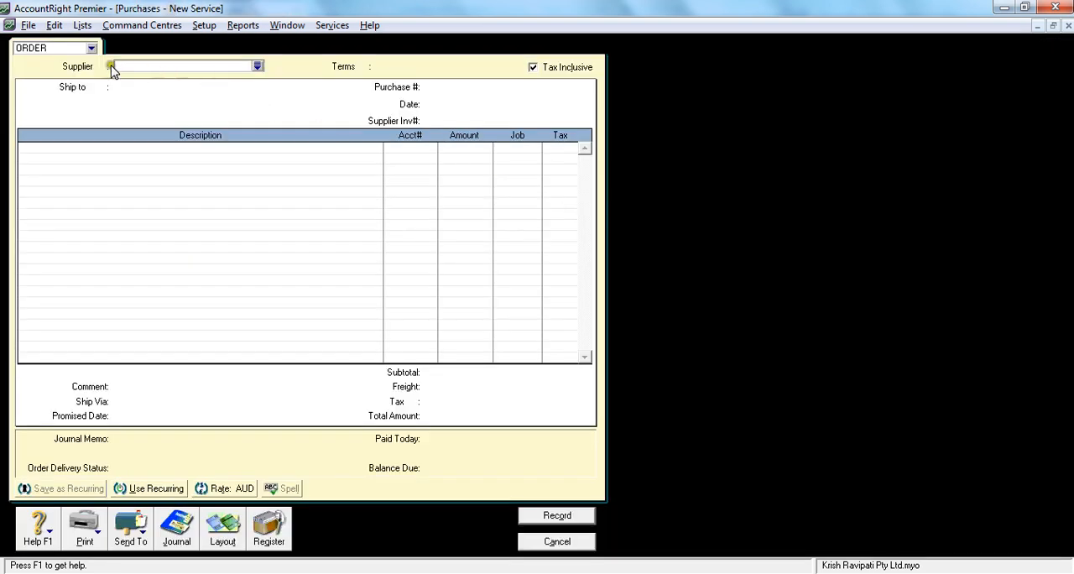
{"action": "left_click", "coordinate": [90, 47]}
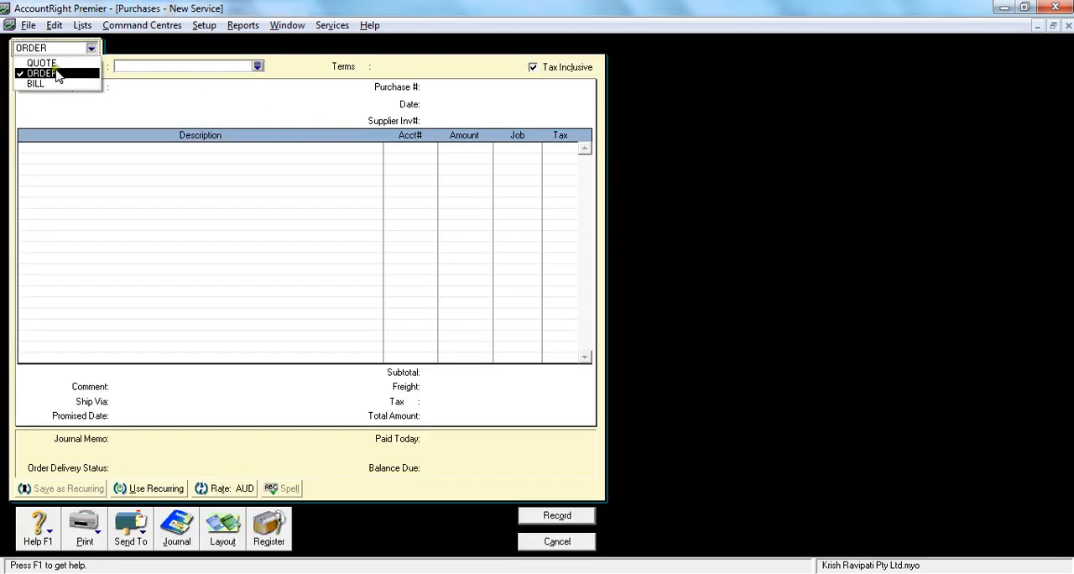
{"action": "left_click", "coordinate": [41, 73]}
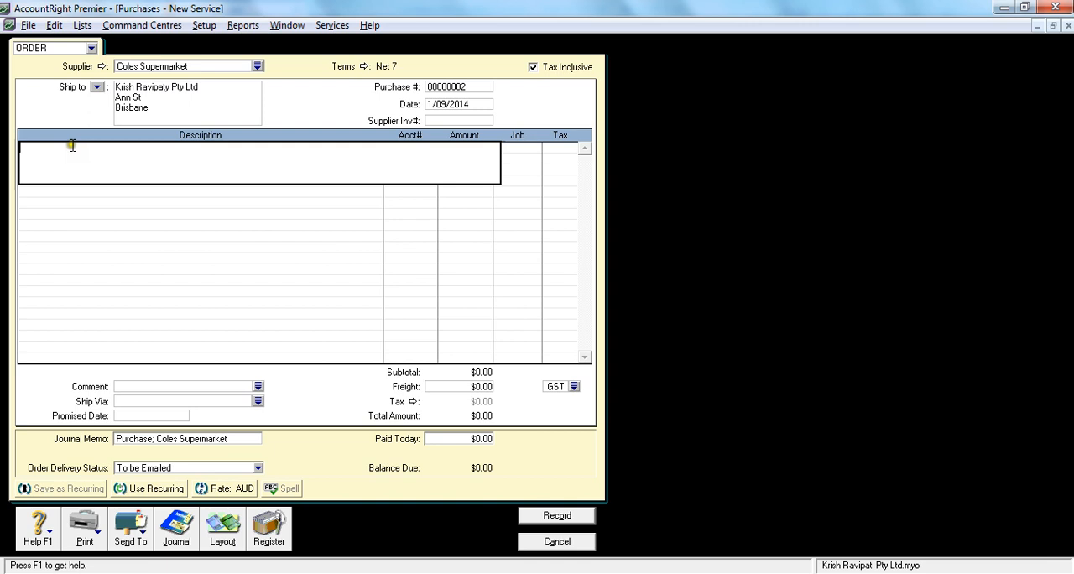
Add an order line for 200 pens charged to account 6-2600 Office Supplies.
{"action": "type", "text": "200"}
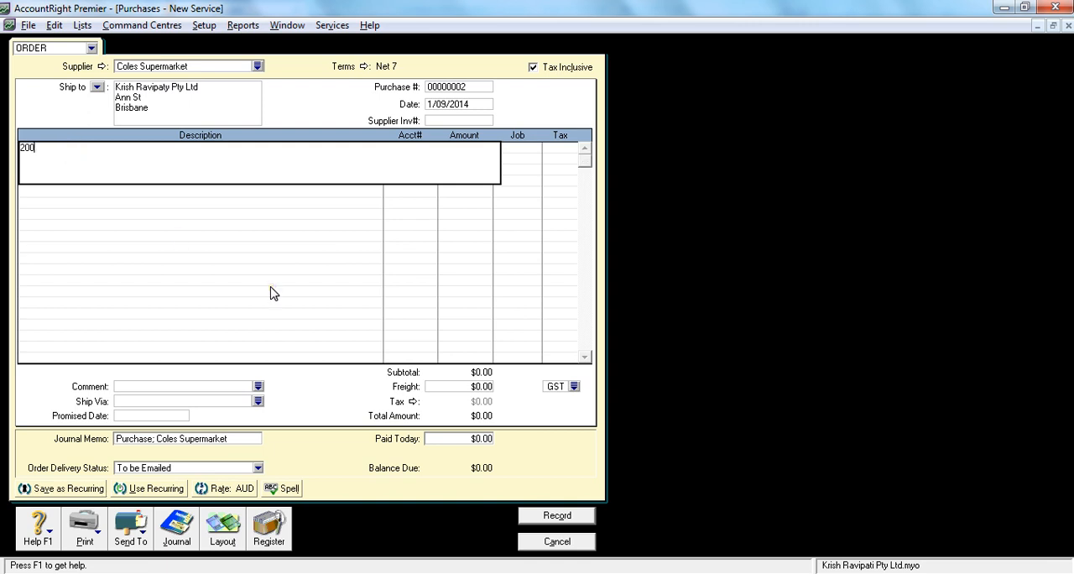
{"action": "type", "text": "Pen"}
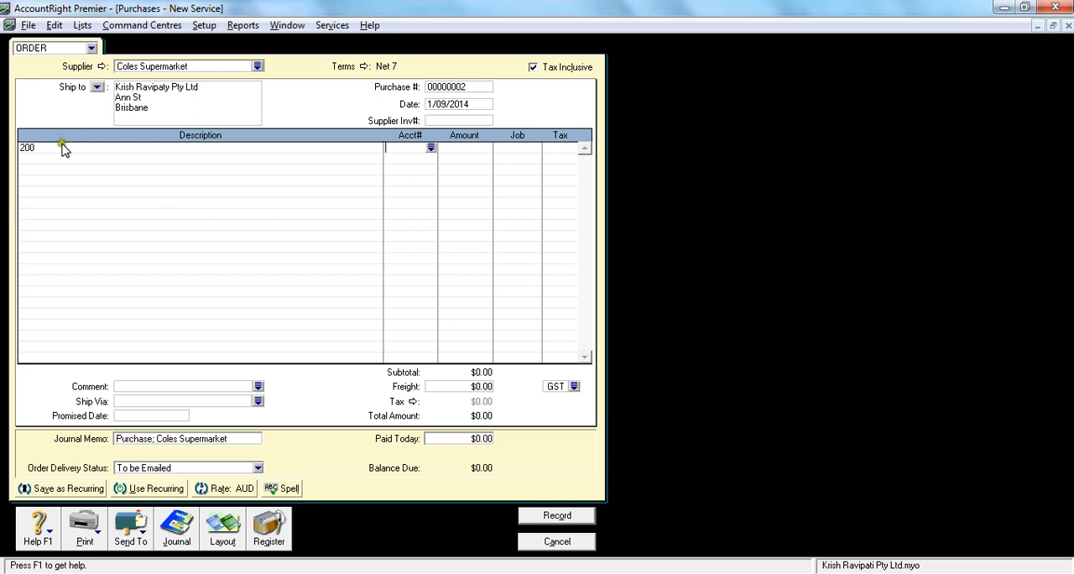
{"action": "type", "text": "Pens"}
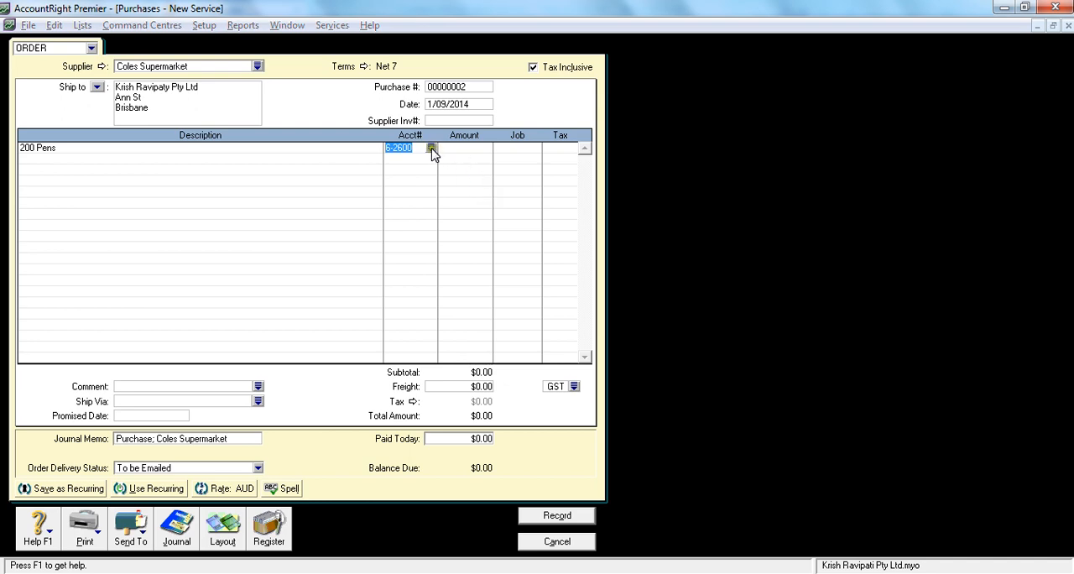
{"action": "left_click", "coordinate": [431, 147]}
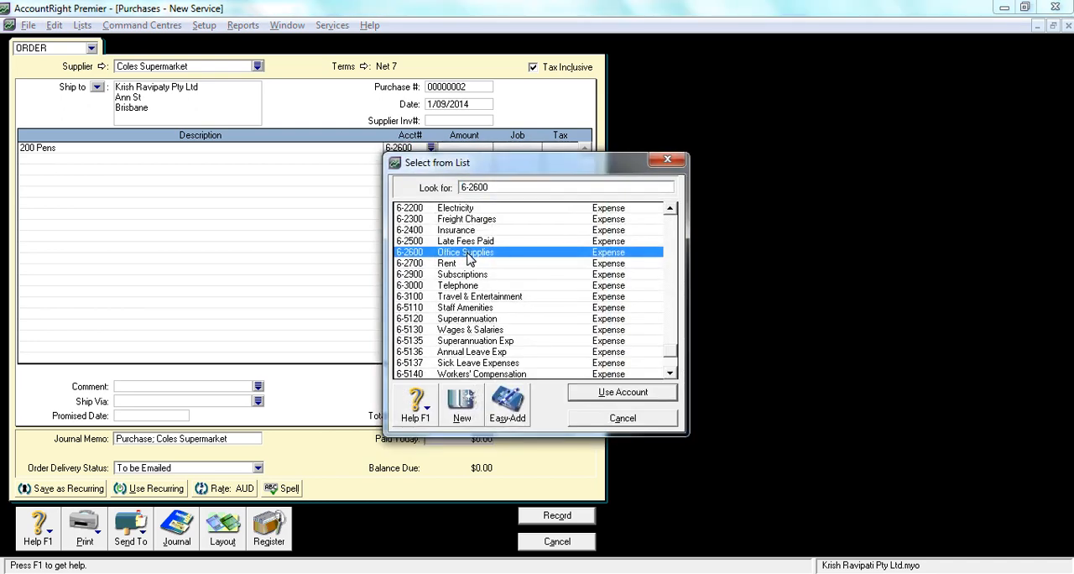
{"action": "left_click", "coordinate": [622, 392]}
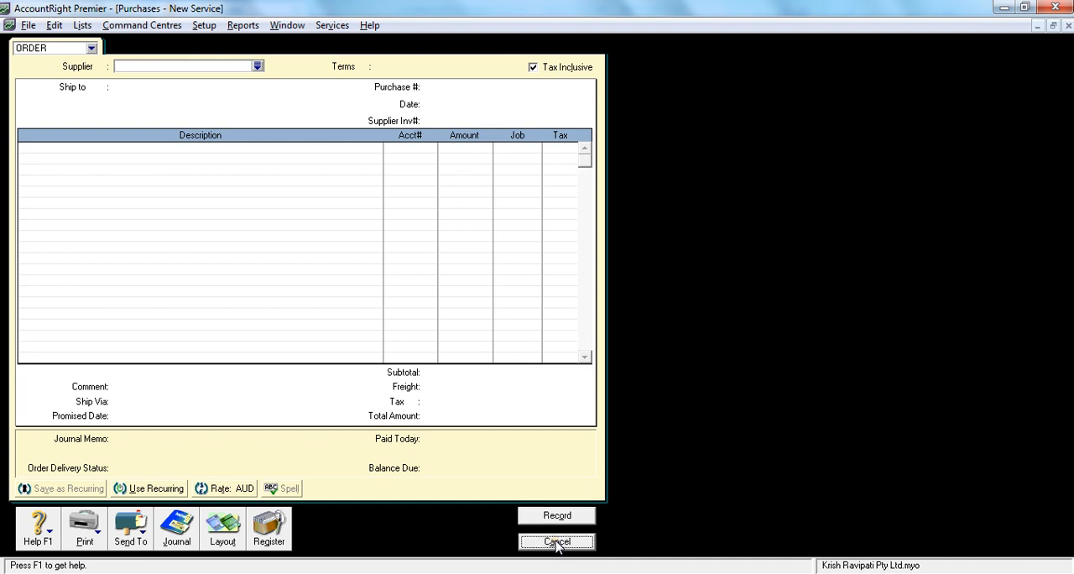
Close the blank order and list Coles Supermarket's orders: 00000002 ($200.00) and PO 01 ($100.00).
{"action": "left_click", "coordinate": [556, 541]}
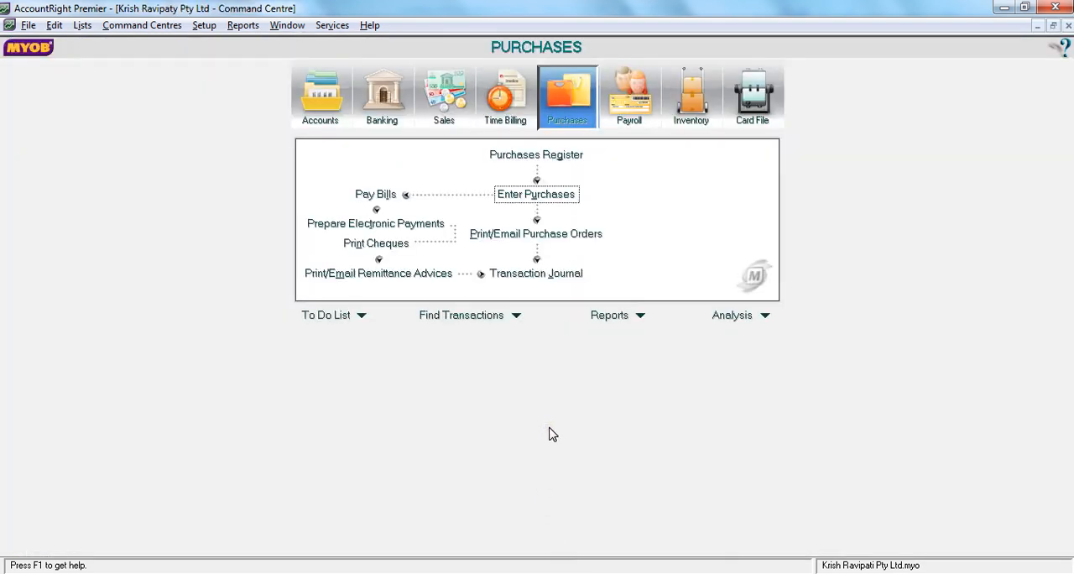
{"action": "mouse_move", "coordinate": [642, 185]}
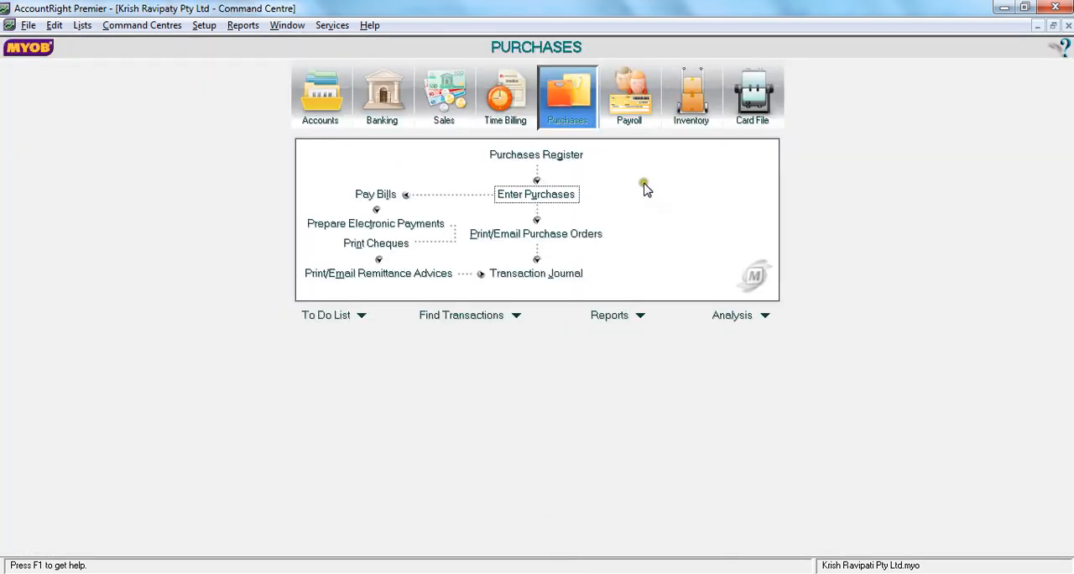
{"action": "left_click", "coordinate": [536, 154]}
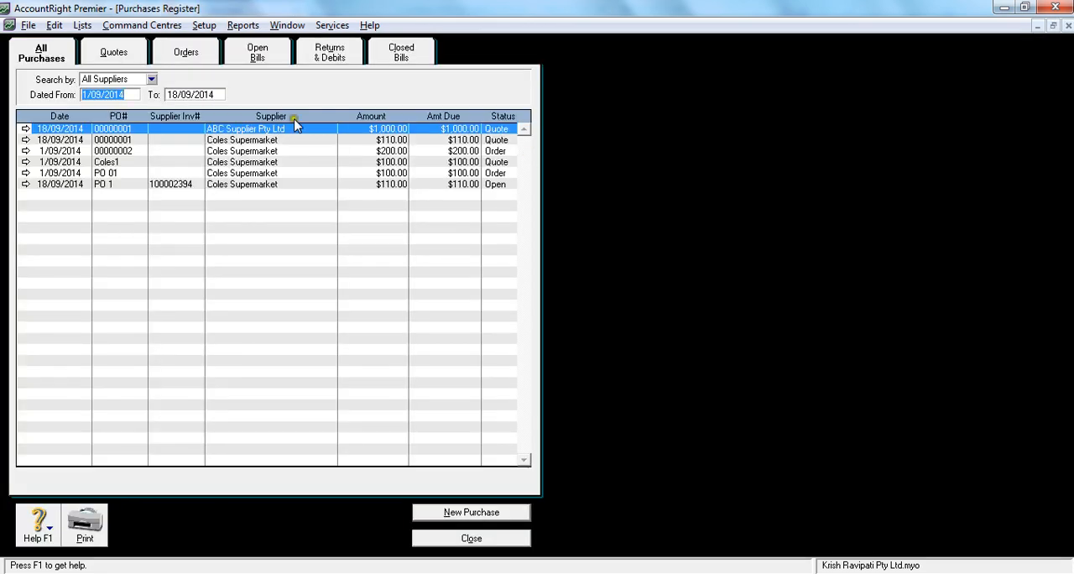
{"action": "left_click", "coordinate": [150, 78]}
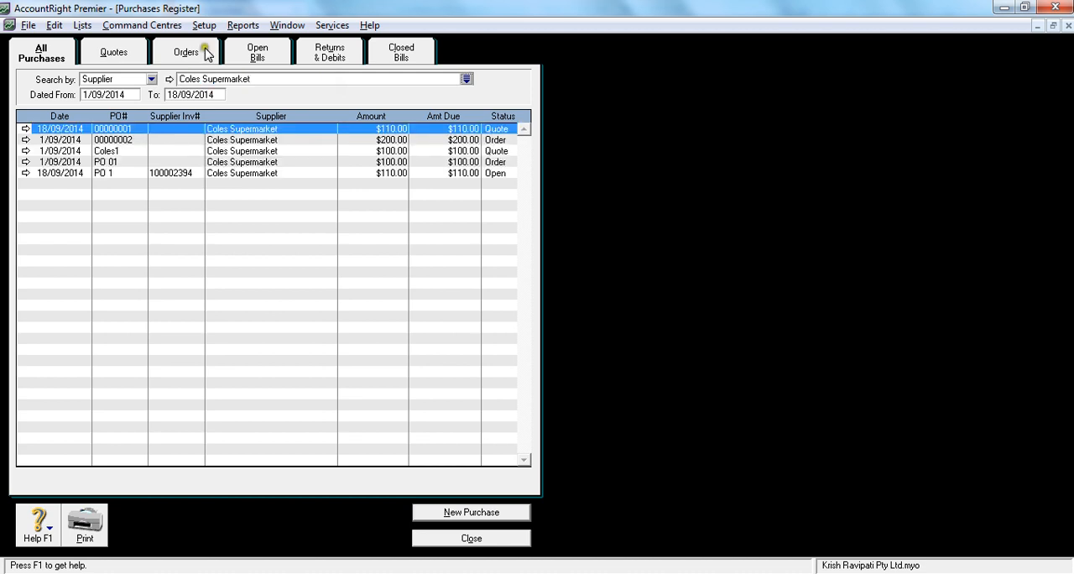
{"action": "left_click", "coordinate": [185, 51]}
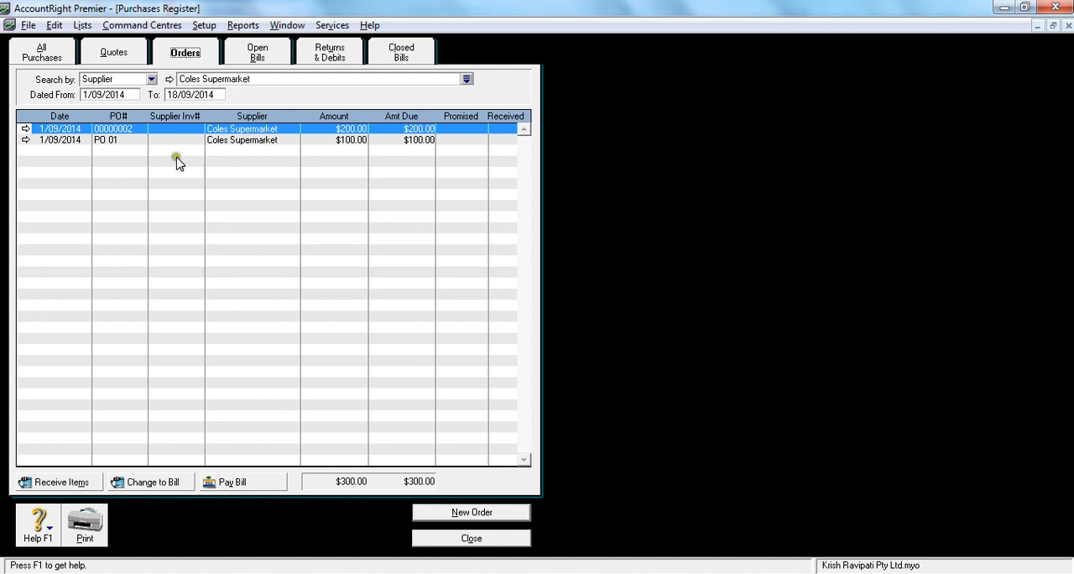
{"action": "mouse_move", "coordinate": [118, 151]}
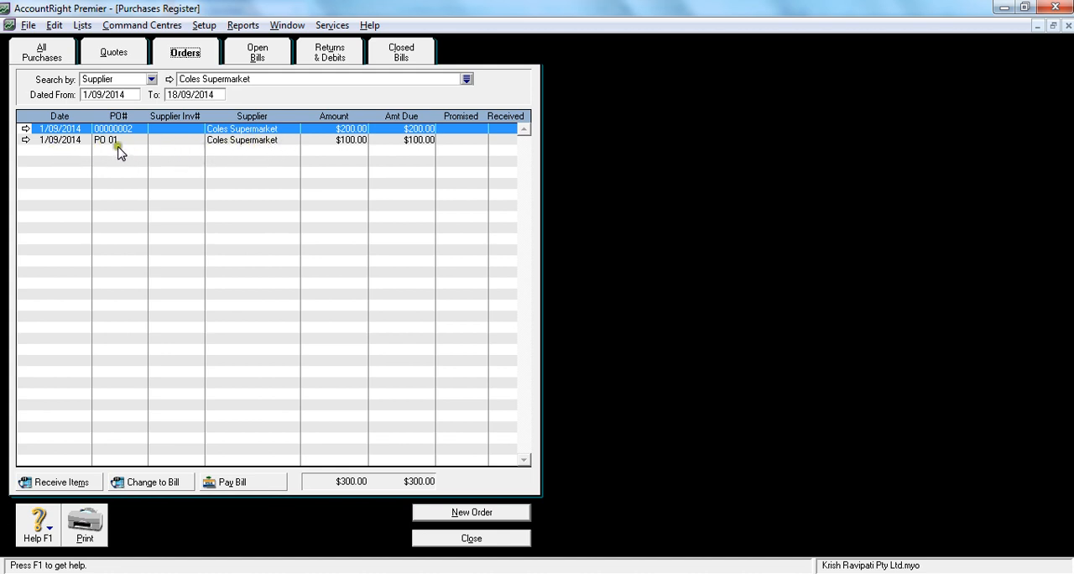
{"action": "mouse_move", "coordinate": [226, 128]}
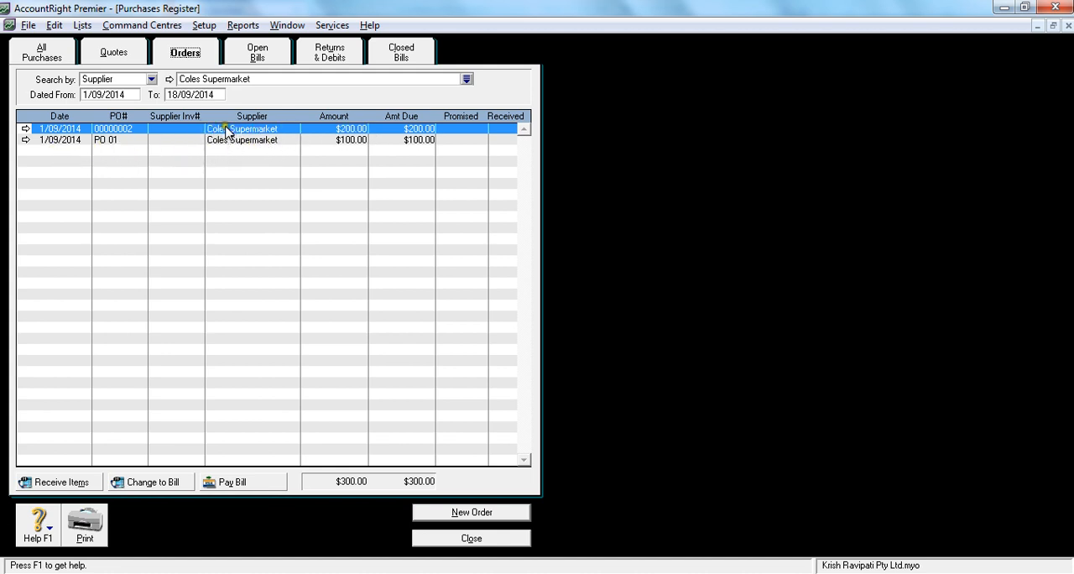